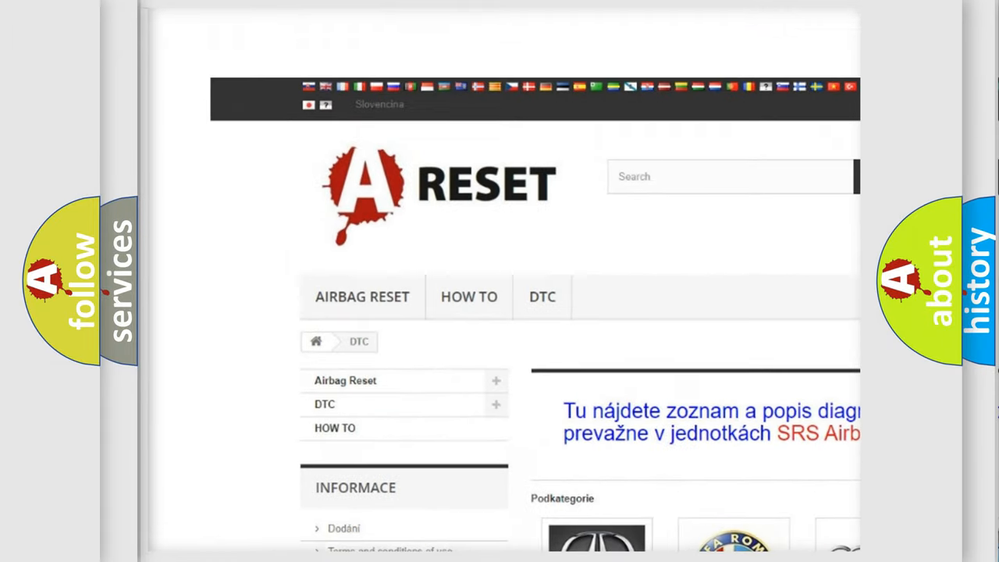
Step: Navigate from the DTC category list to the Chevrolet DTC page and review its trouble codes
{"action": "scroll", "scroll_direction": "down", "scroll_amount": 3}
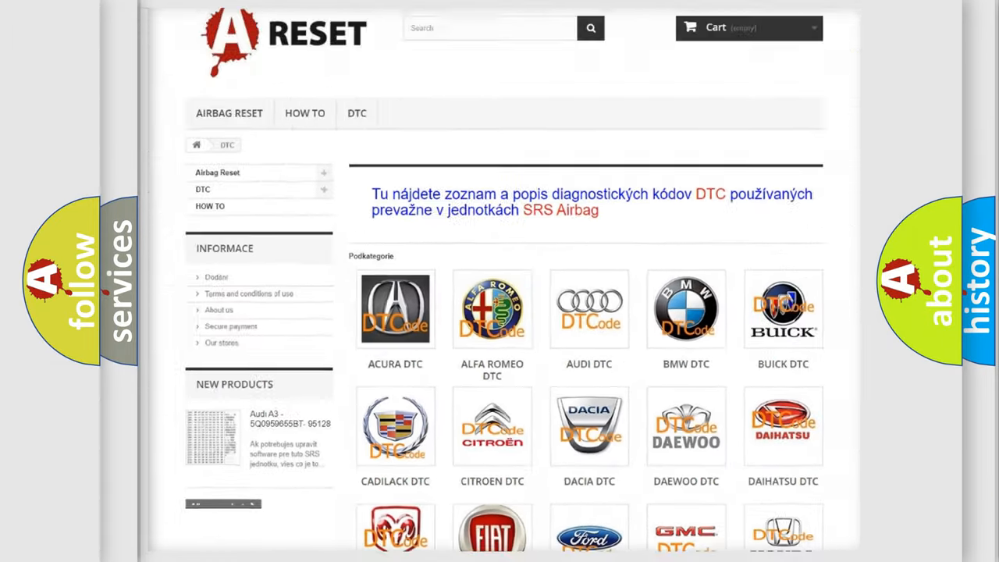
{"action": "scroll", "scroll_direction": "down", "scroll_amount": 3}
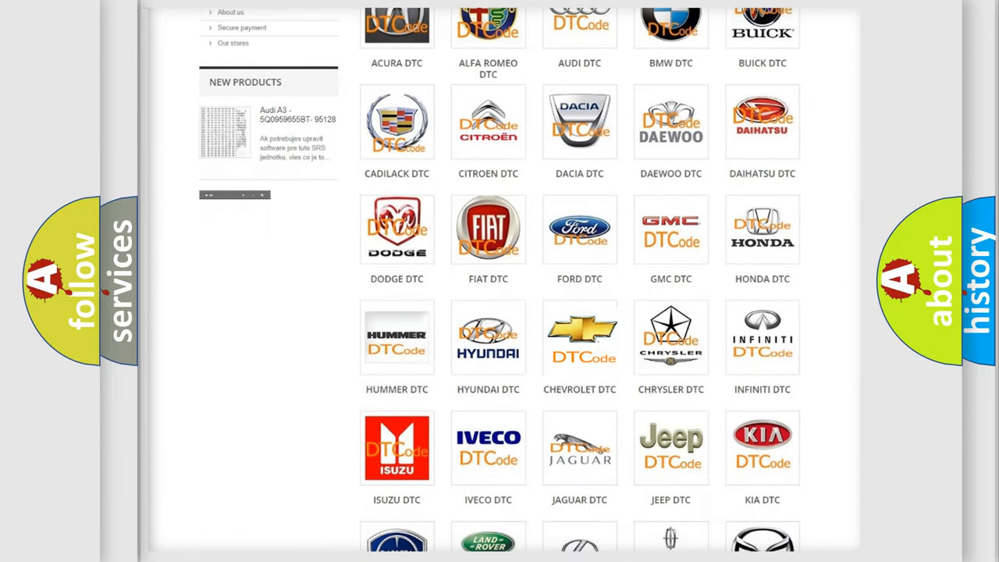
{"action": "left_click", "coordinate": [579, 337]}
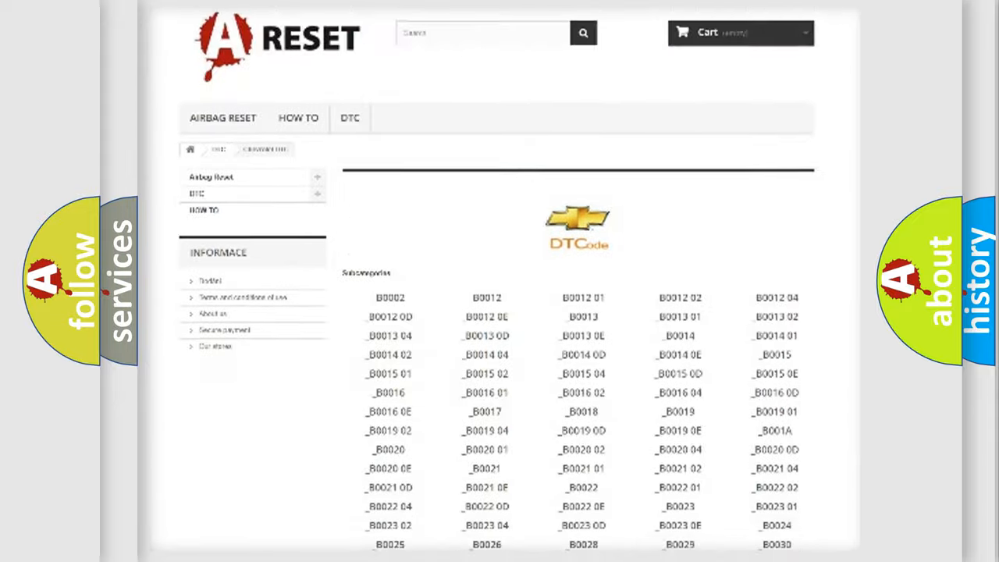
{"action": "scroll", "scroll_direction": "down", "scroll_amount": 3}
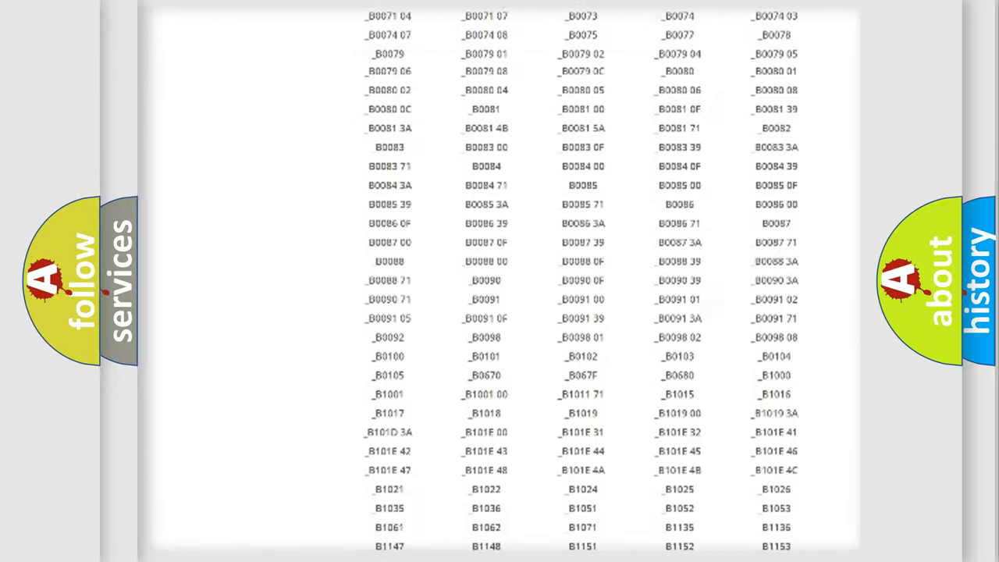